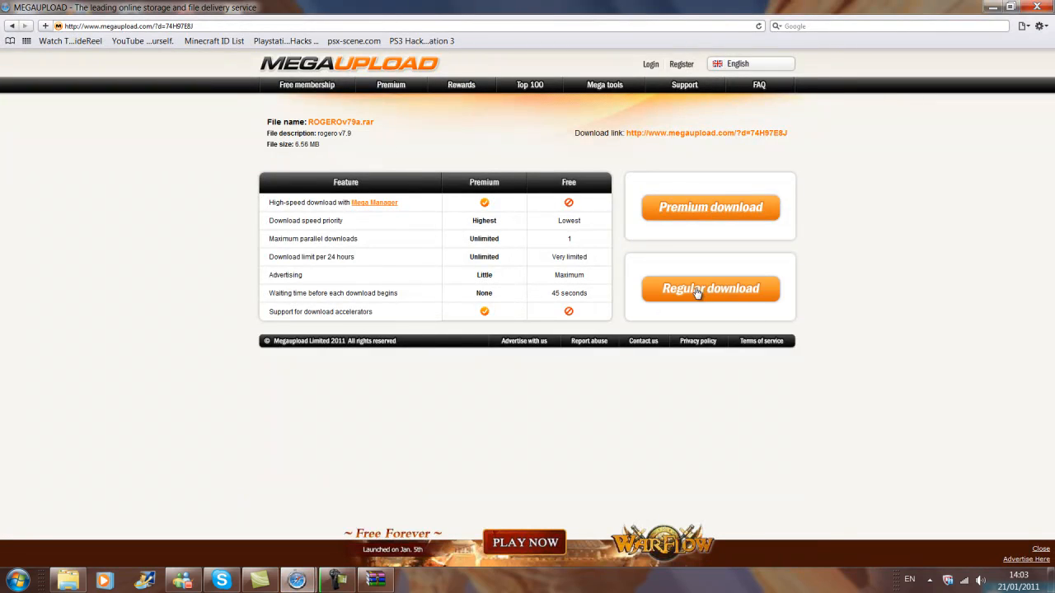
Step: Start the regular download of ROGEROv79a.rar to bring up the File Download prompt
{"action": "left_click", "coordinate": [711, 289]}
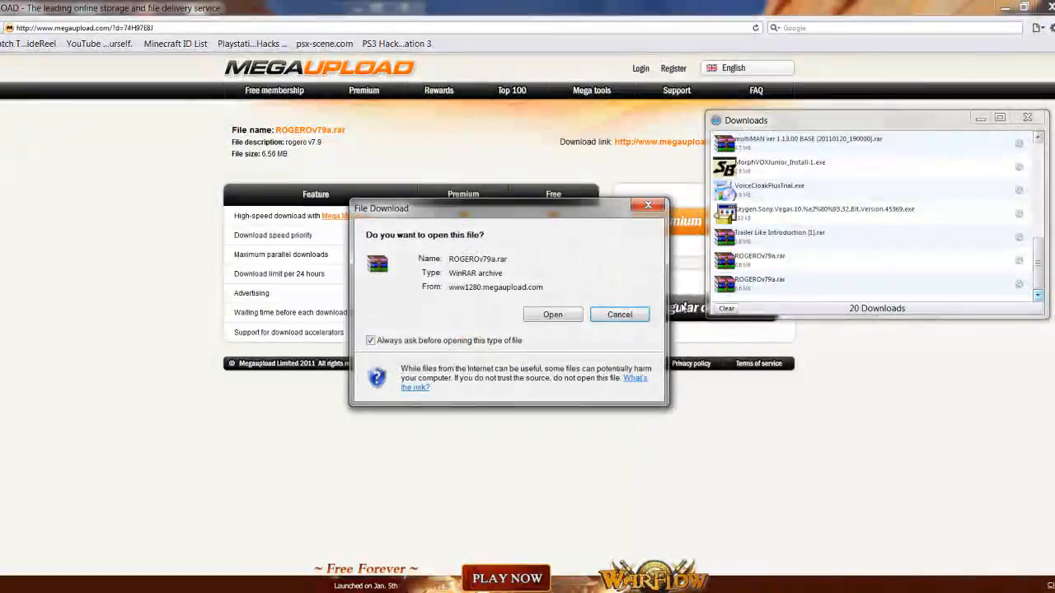
{"action": "left_click", "coordinate": [552, 314]}
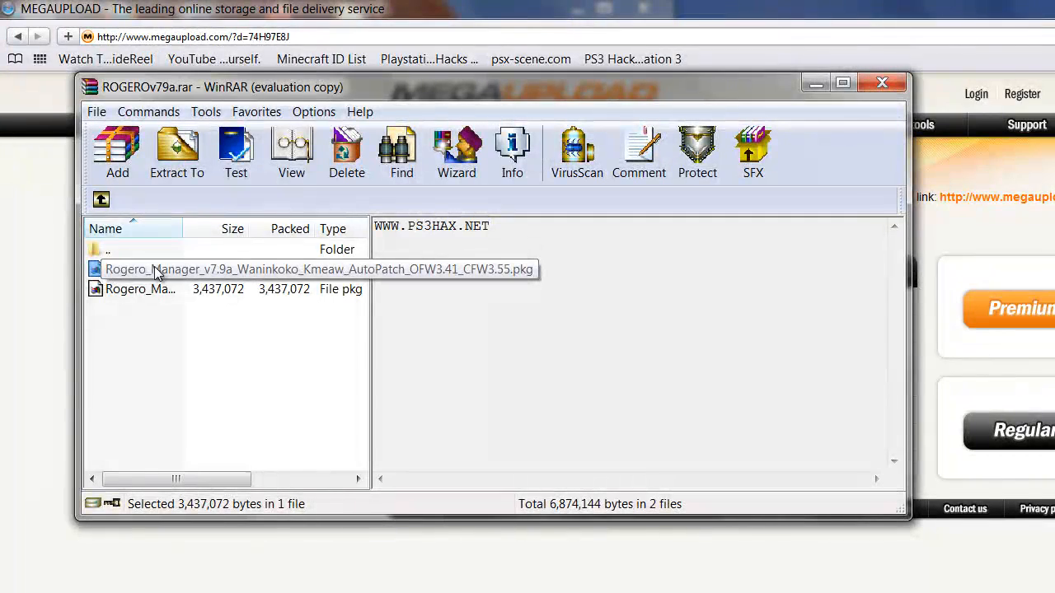
{"action": "left_click", "coordinate": [141, 269]}
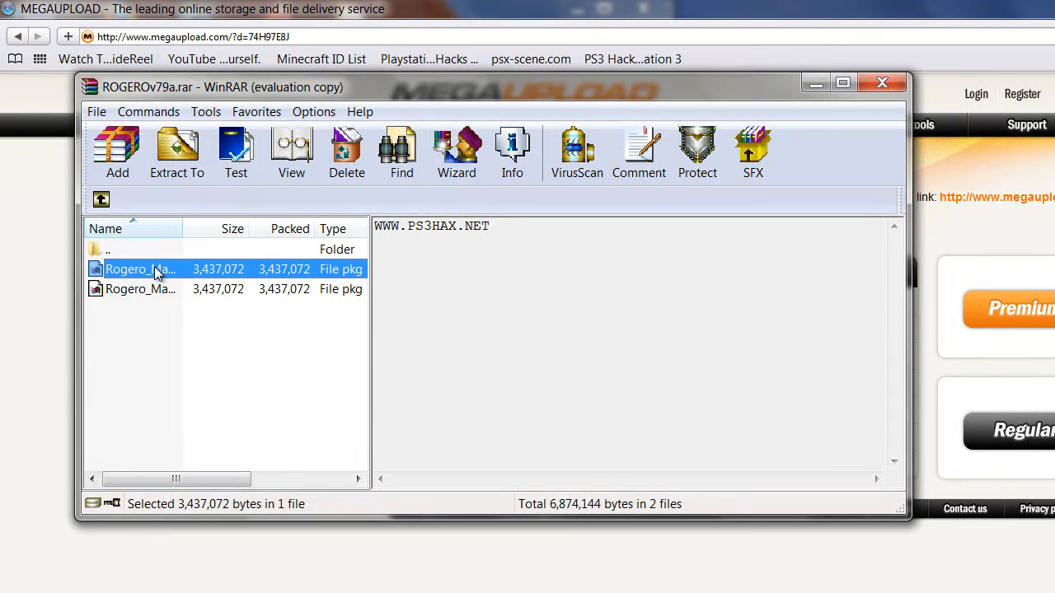
{"action": "left_click", "coordinate": [140, 288]}
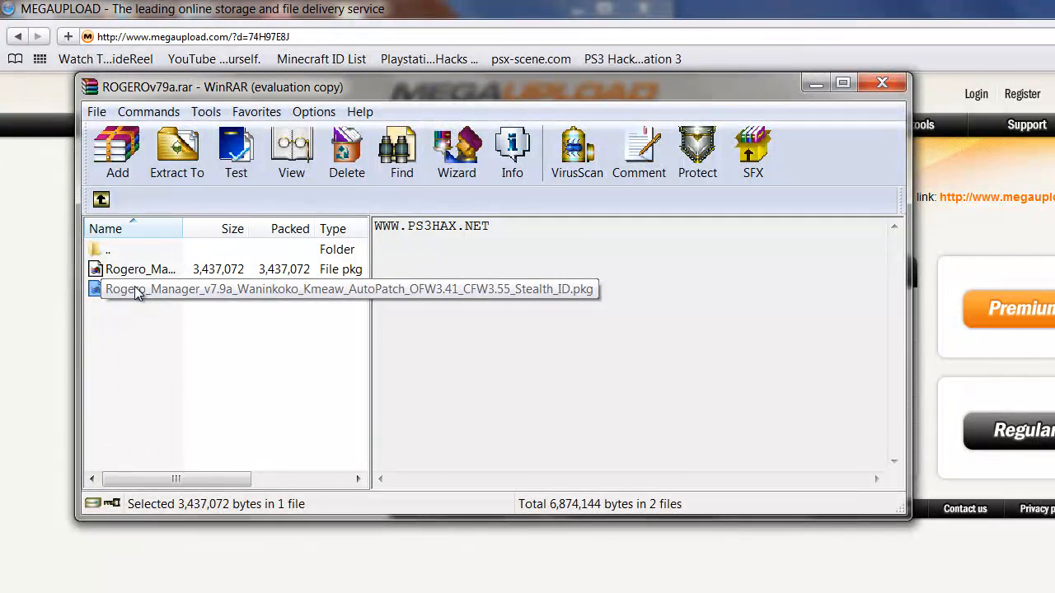
{"action": "left_click", "coordinate": [140, 289]}
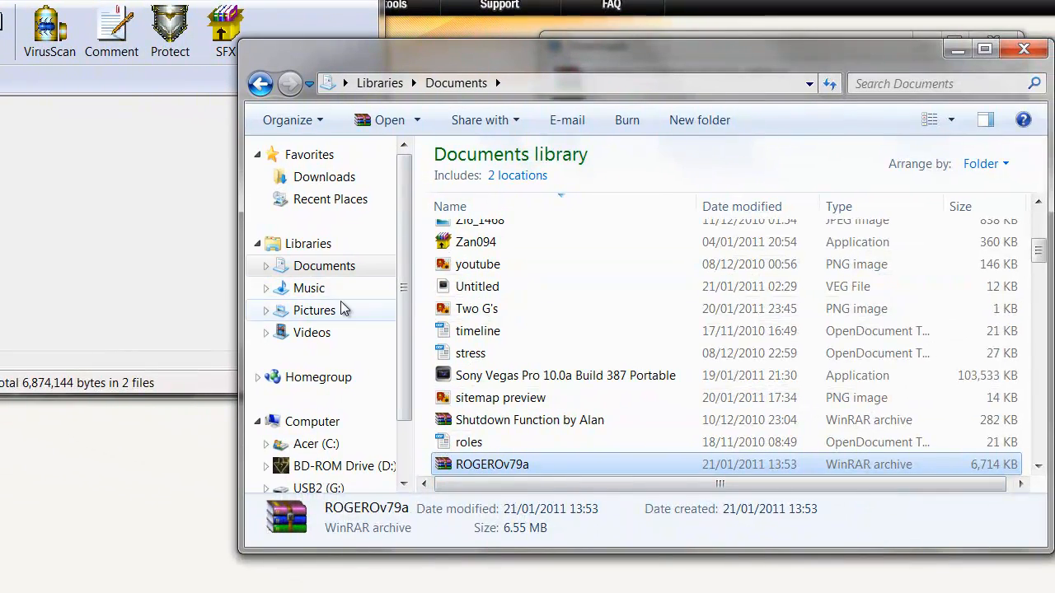
Step: Switch Explorer from Documents to the USB2 (G:) drive containing the PS3 folder
{"action": "left_click", "coordinate": [319, 488]}
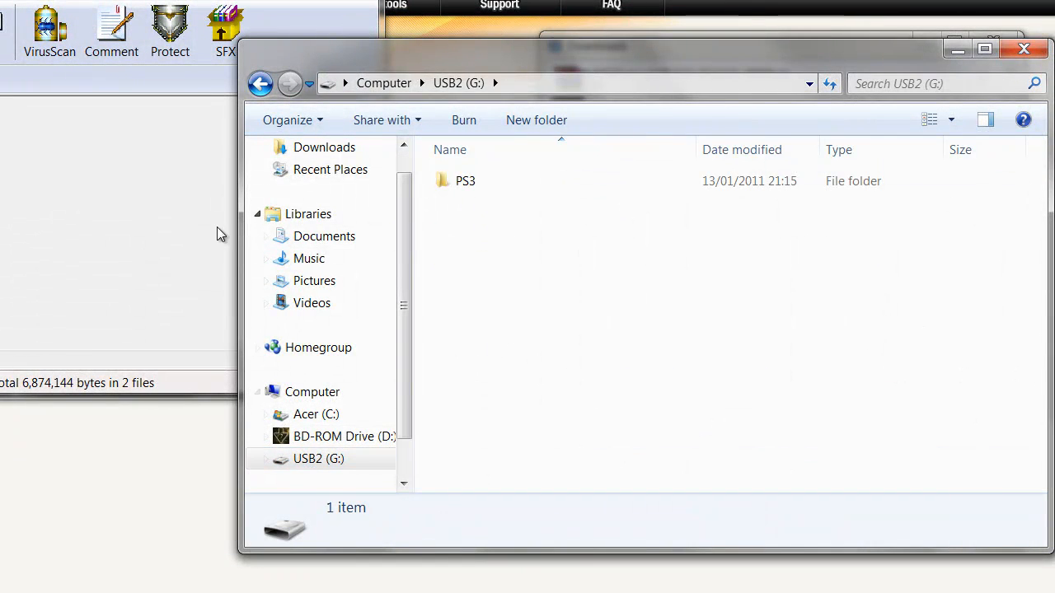